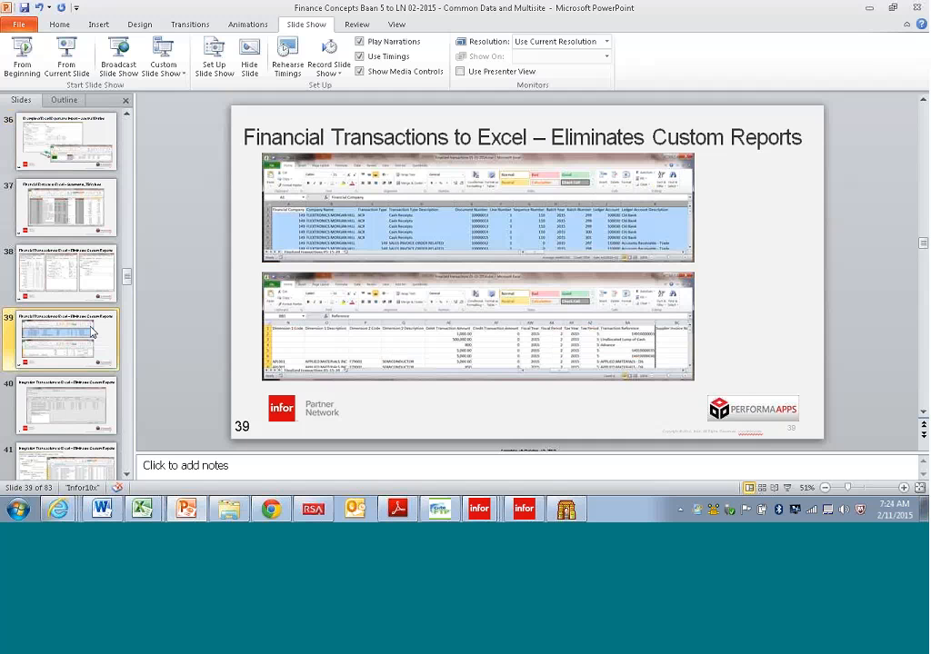
Open slide 40, "Integration Transactions to Excel – Eliminates Custom Reports," from the Slides pane.
left_click(63, 404)
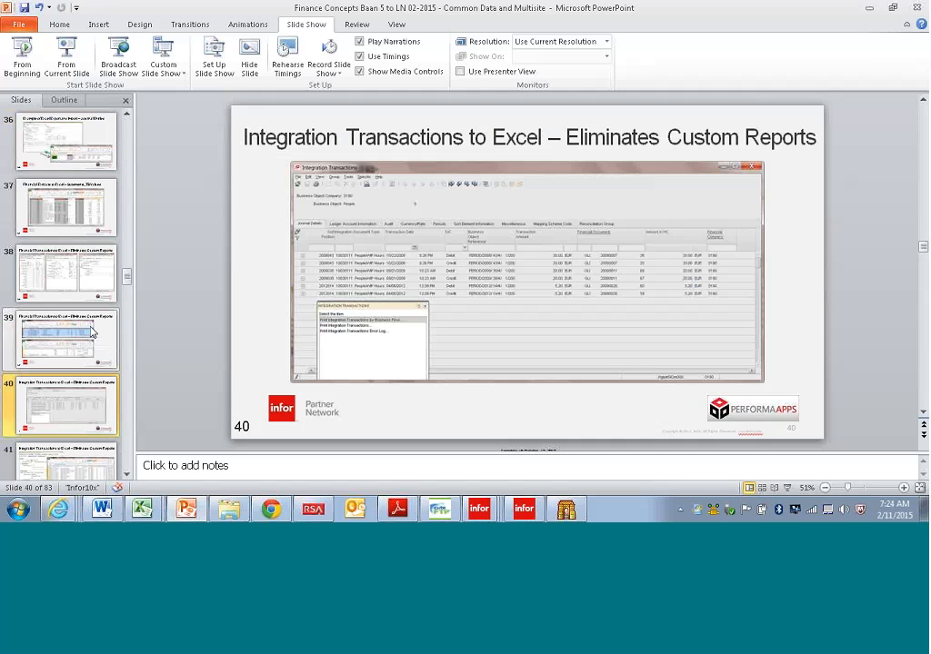
mouse_move(382, 309)
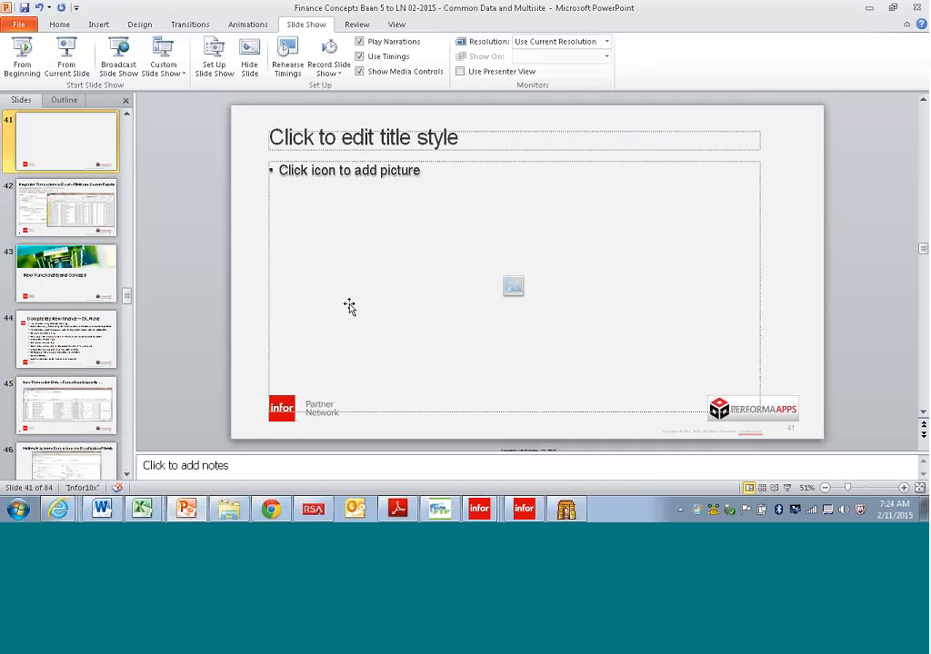
mouse_move(155, 182)
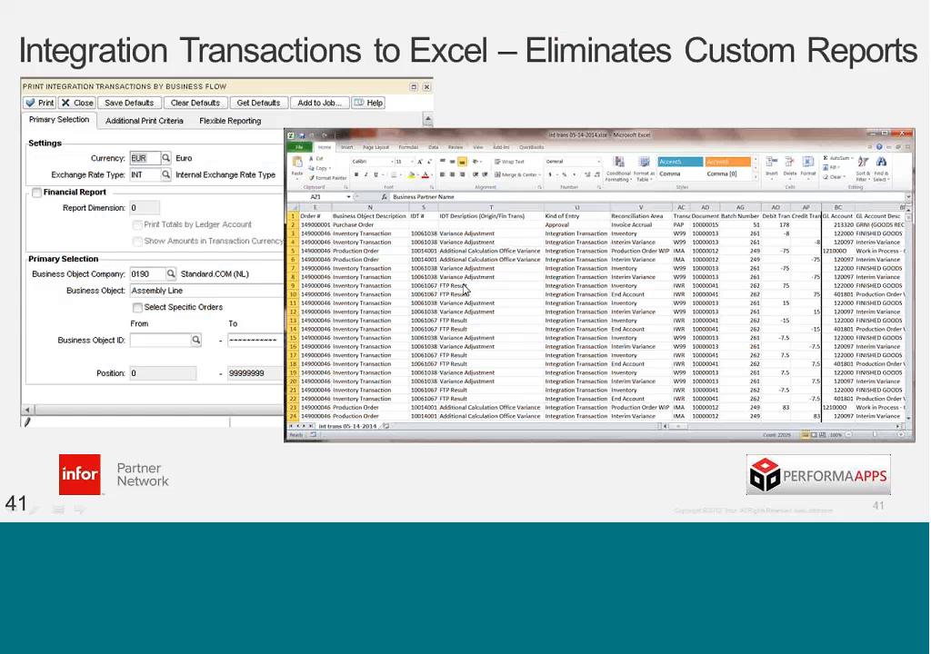
mouse_move(387, 222)
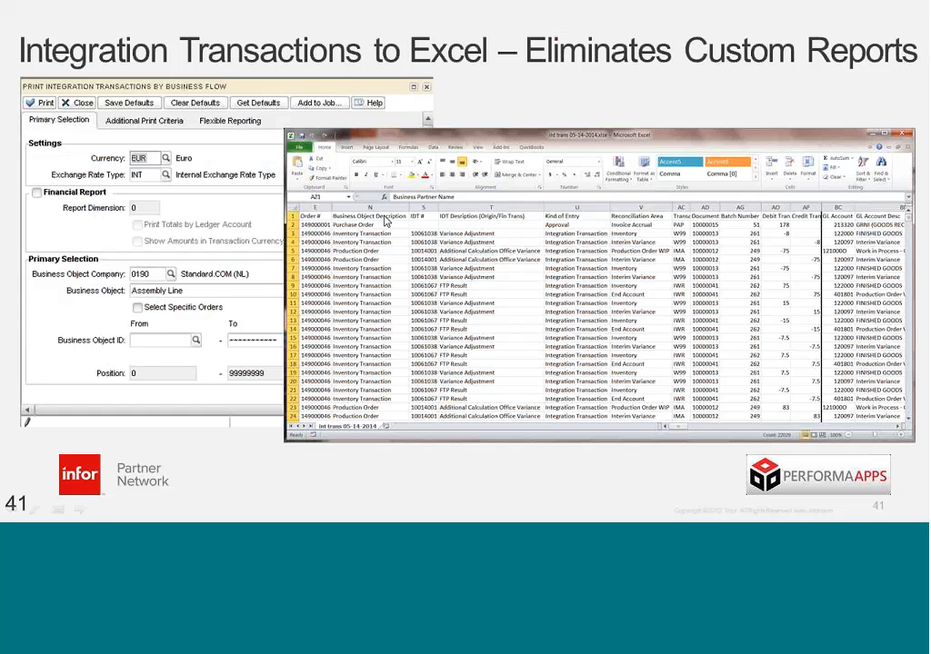
mouse_move(385, 221)
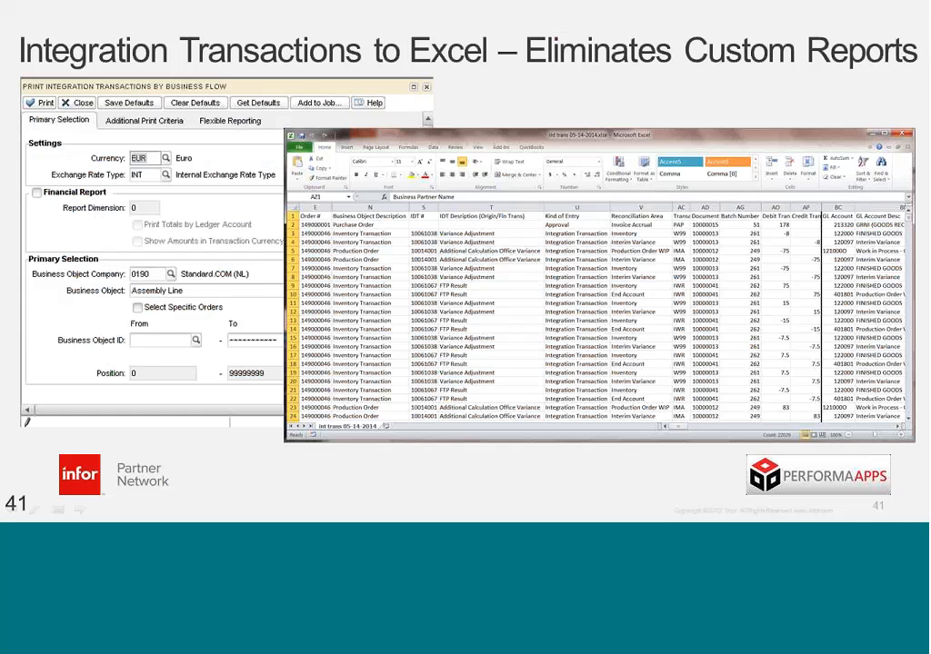
mouse_move(862, 230)
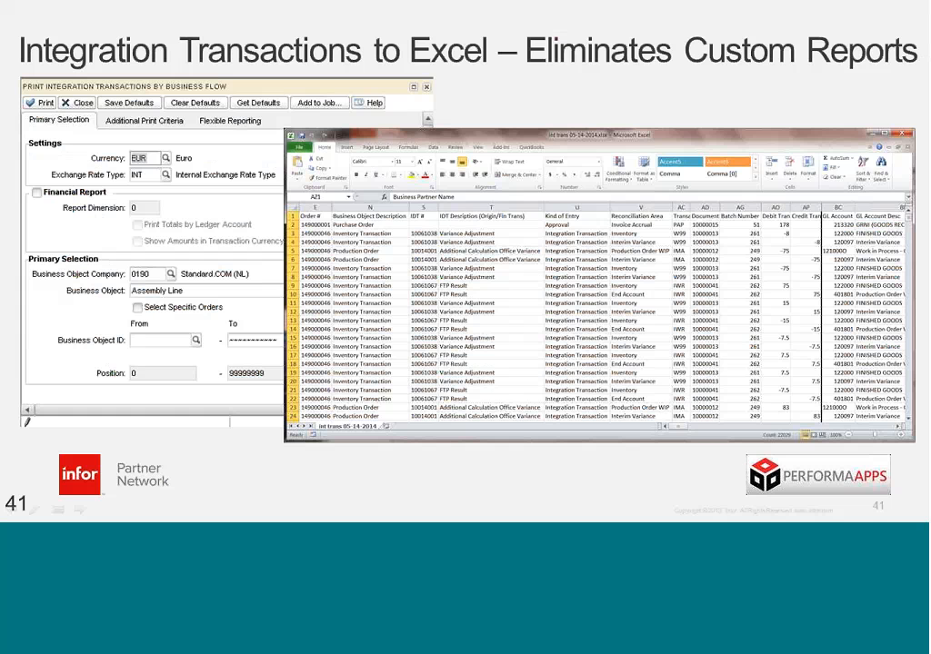
mouse_move(813, 91)
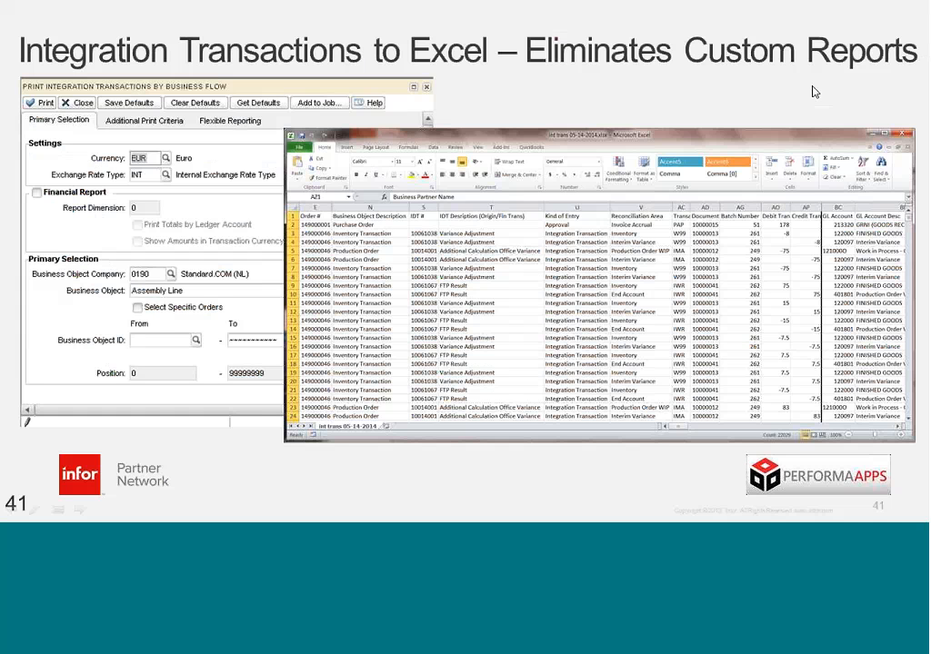